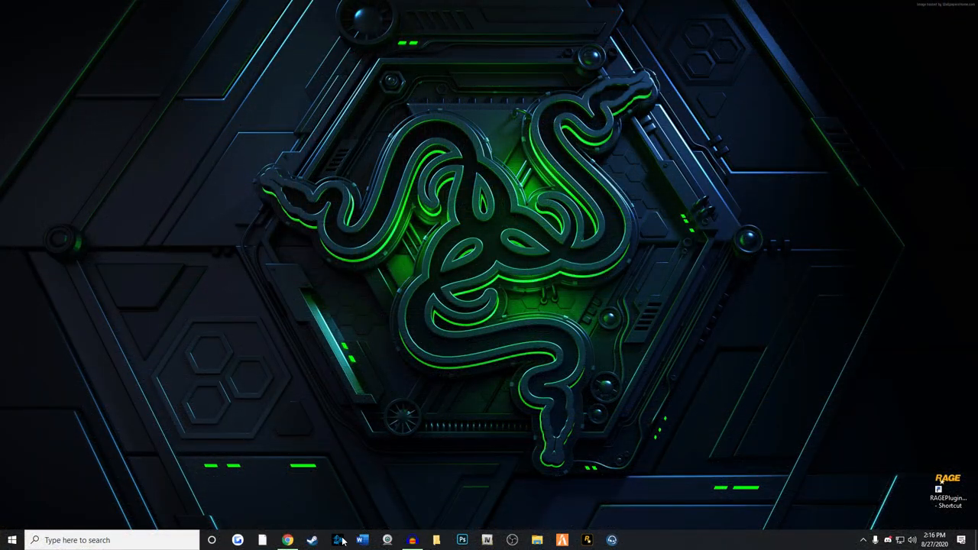
# Download the True coroners 1.1 mod archive from its LSPDFR page in Chrome.
pyautogui.click(287, 541)
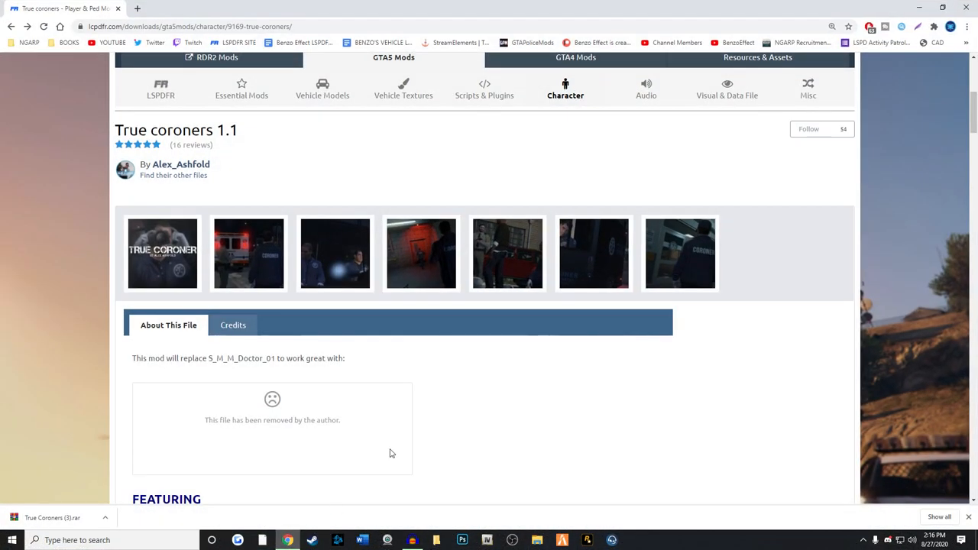
pyautogui.moveTo(485, 316)
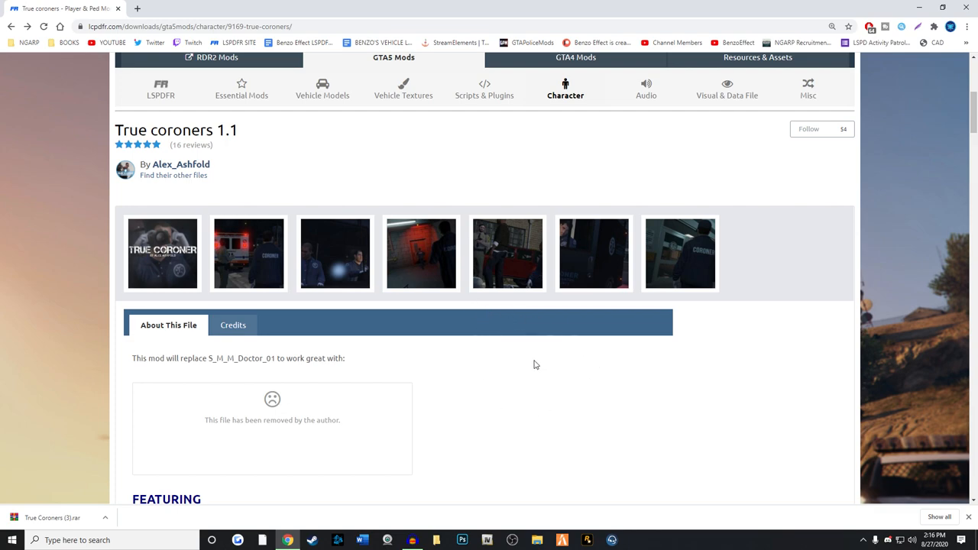
pyautogui.scroll(-3)
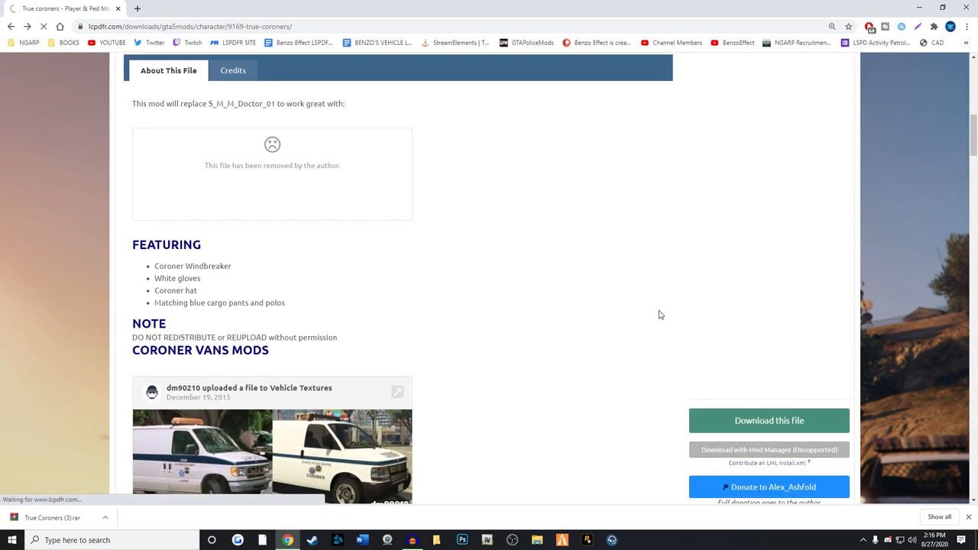
pyautogui.click(768, 420)
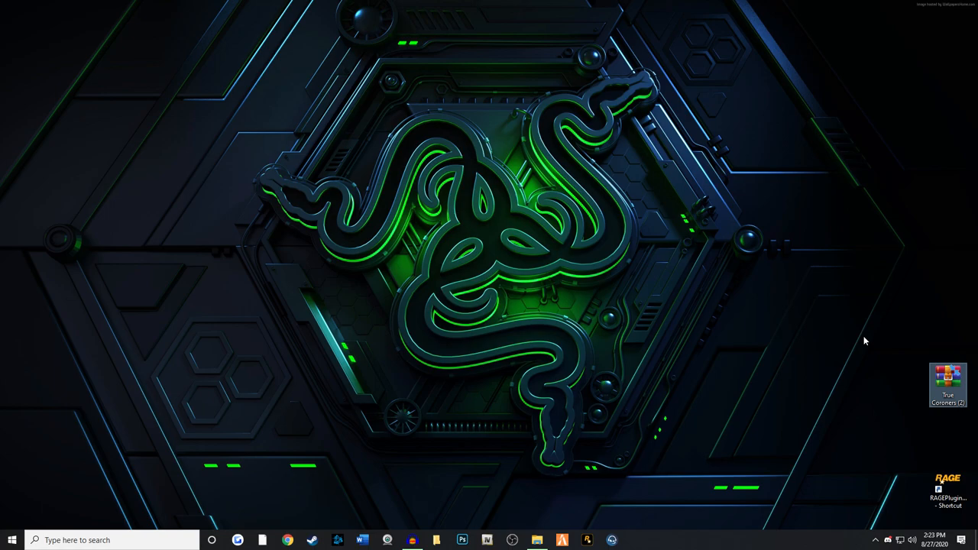
# Launch OpenIV for GTA V and browse to mods > update > x64 > dlcpacks.
pyautogui.click(486, 541)
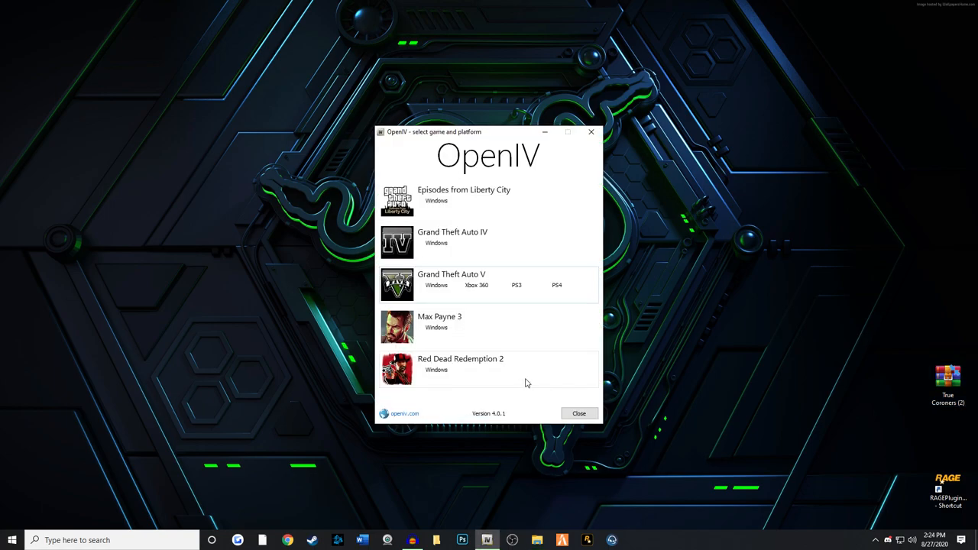
pyautogui.click(437, 285)
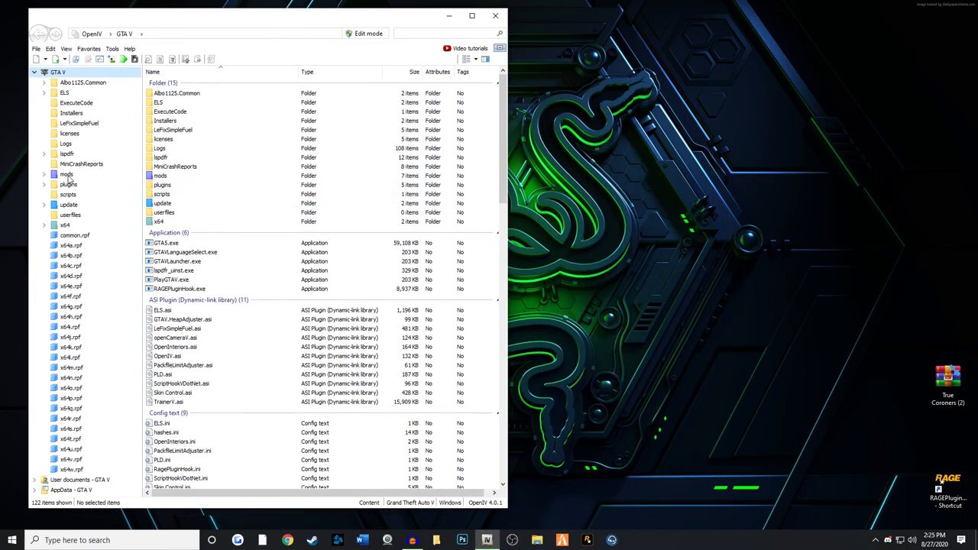
pyautogui.doubleClick(67, 174)
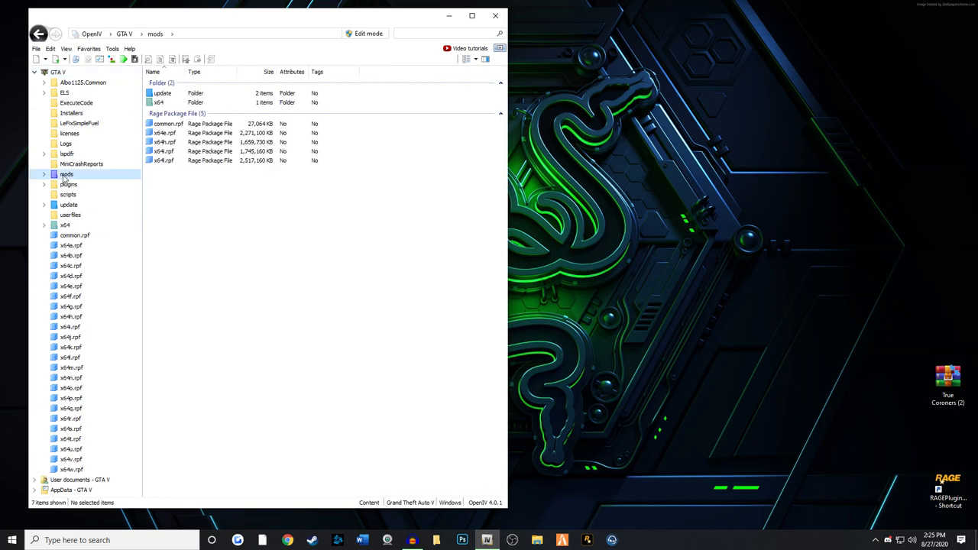
pyautogui.moveTo(73, 183)
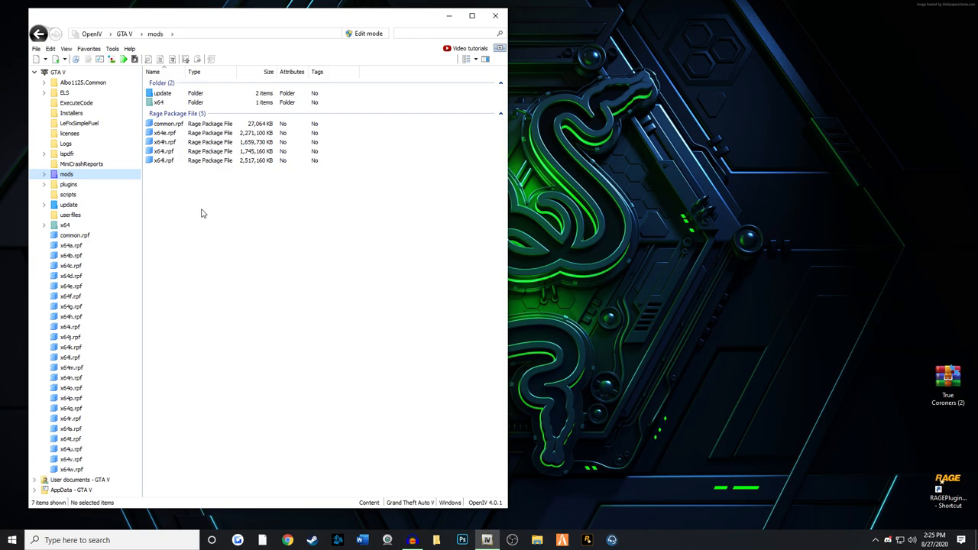
pyautogui.click(162, 93)
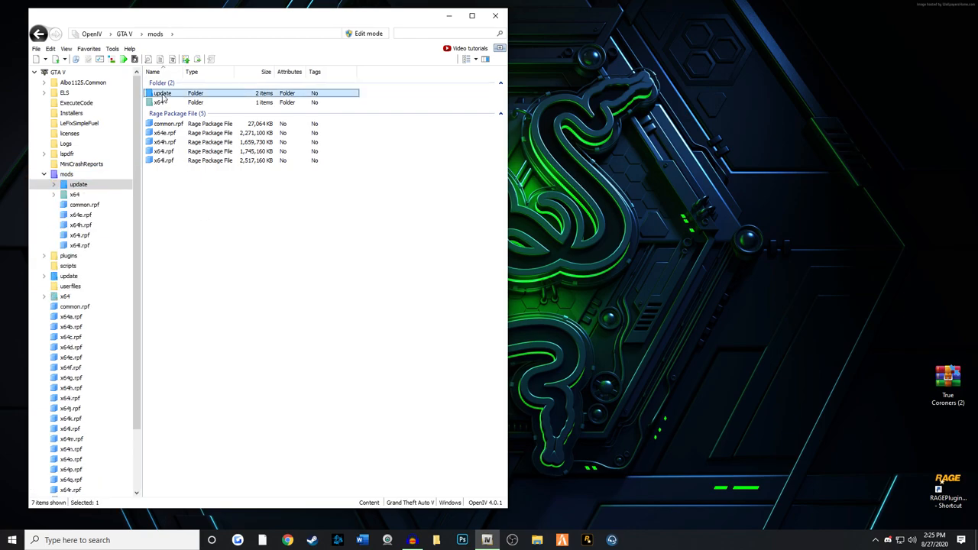
pyautogui.doubleClick(162, 94)
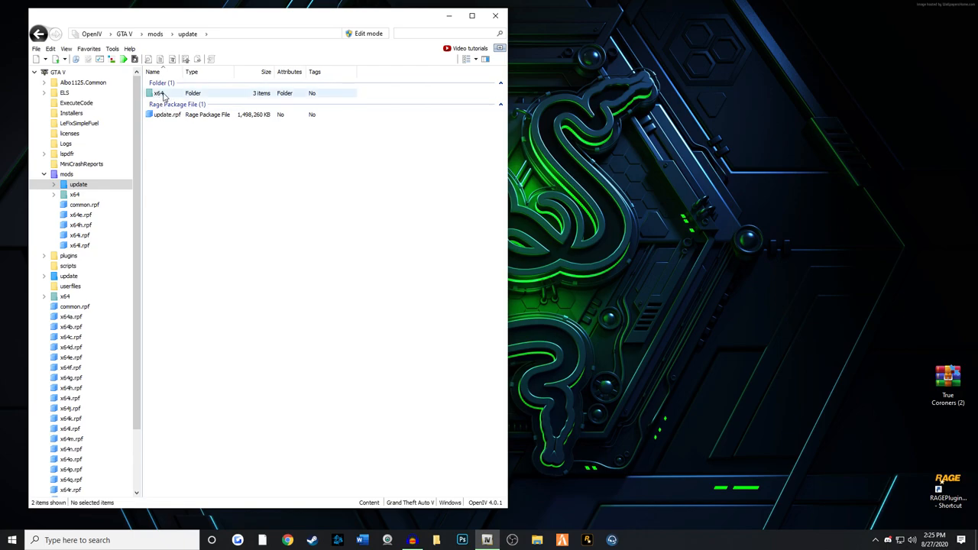
pyautogui.doubleClick(157, 94)
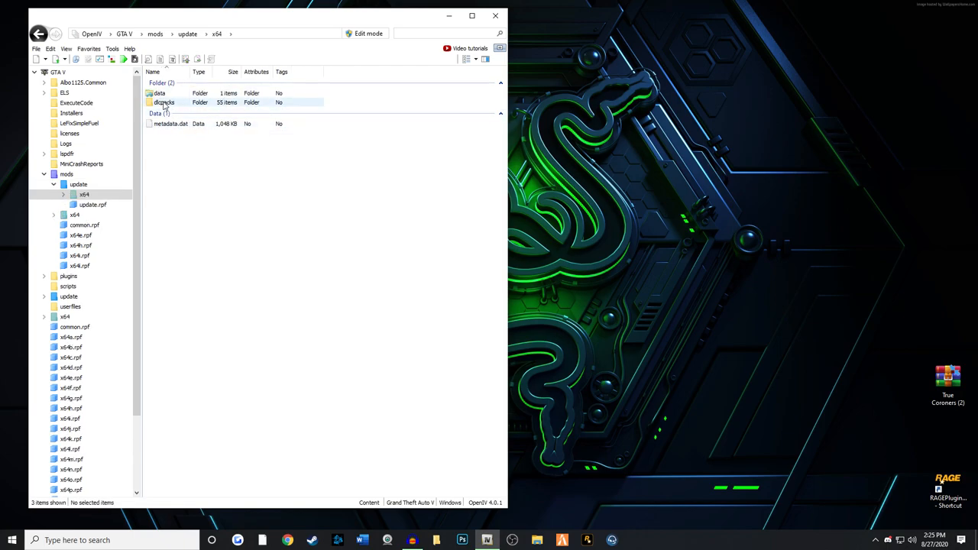
pyautogui.doubleClick(165, 102)
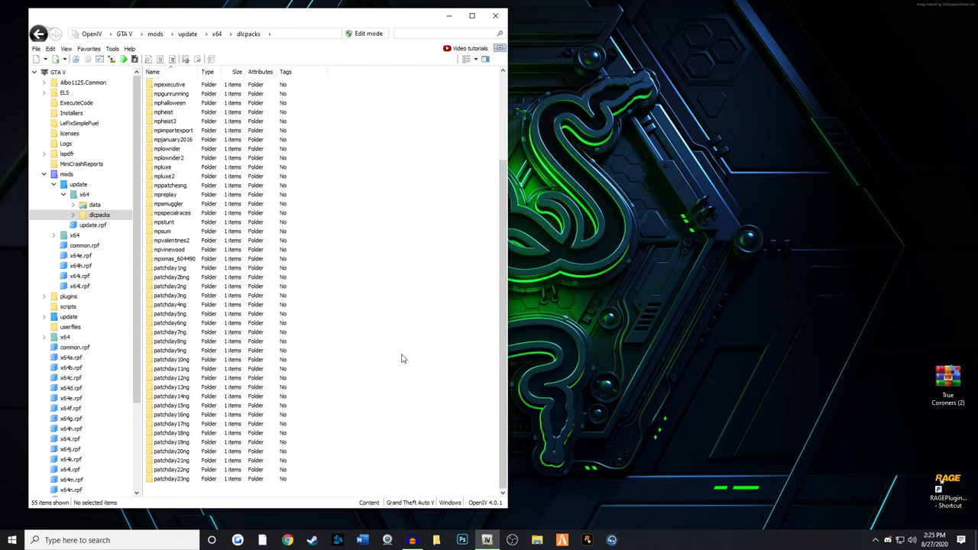
# Enter patchday17ng's dlc.rpf and its x64 > models folder listing four package files.
pyautogui.click(171, 478)
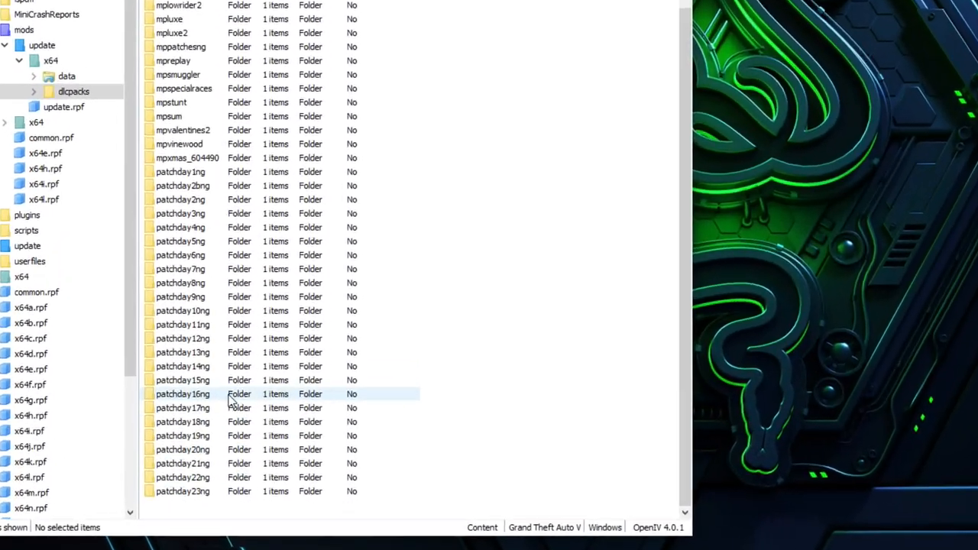
pyautogui.click(184, 407)
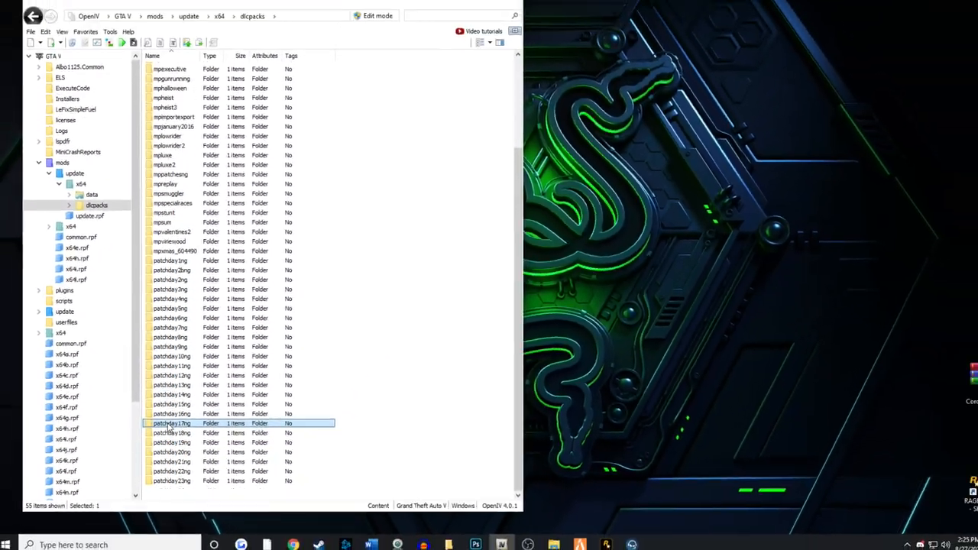
pyautogui.doubleClick(172, 423)
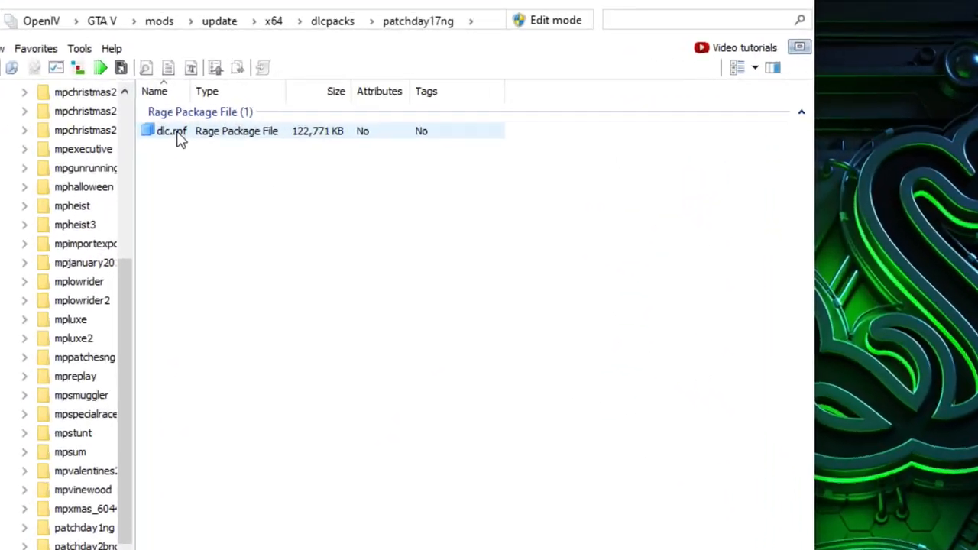
pyautogui.doubleClick(171, 132)
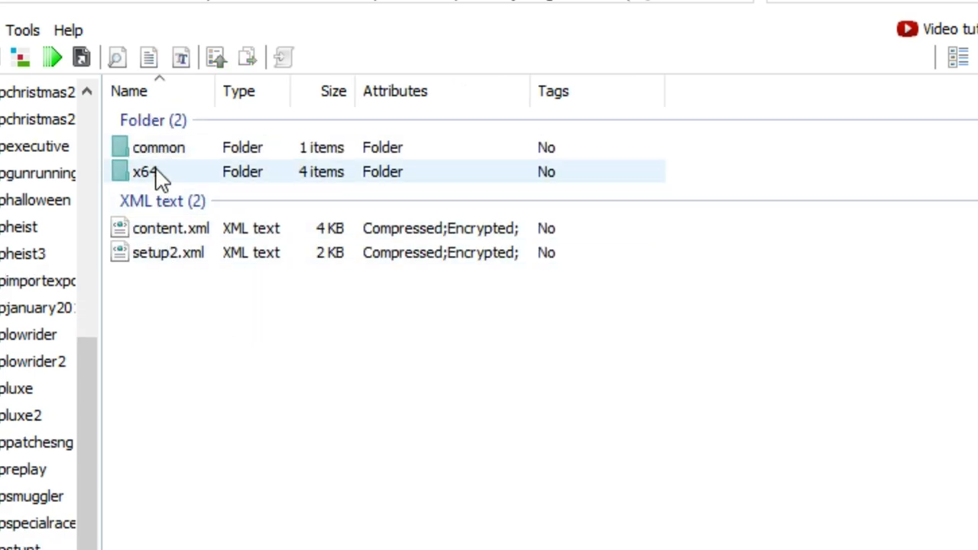
pyautogui.doubleClick(144, 172)
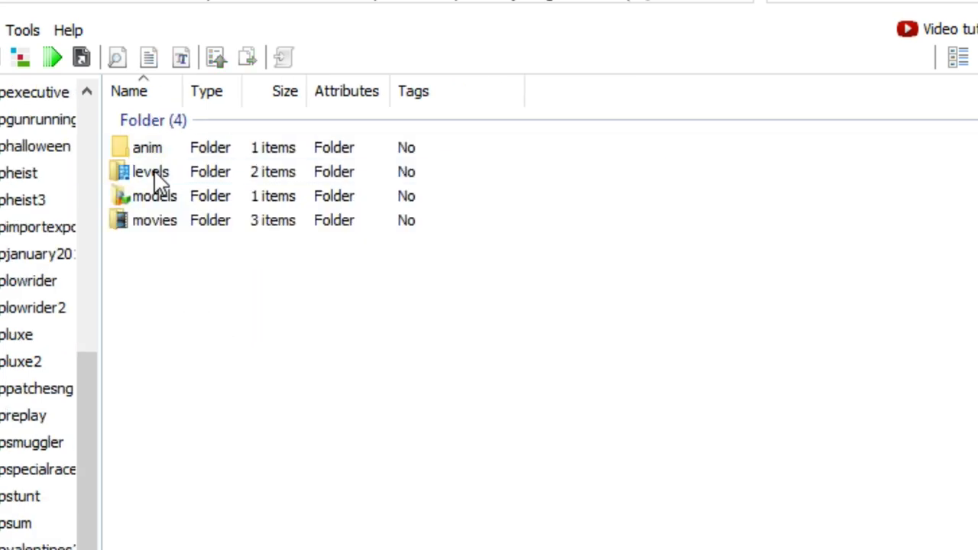
pyautogui.click(153, 195)
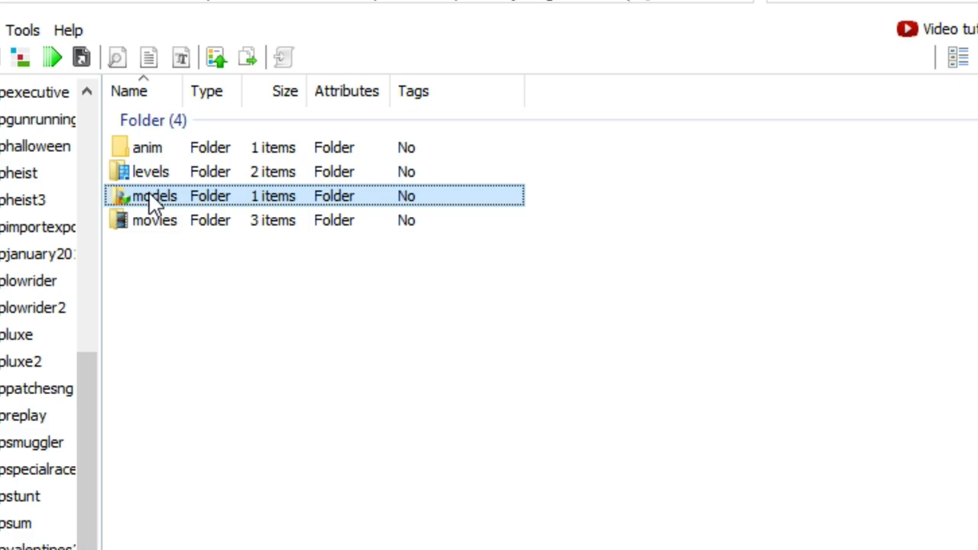
pyautogui.doubleClick(154, 196)
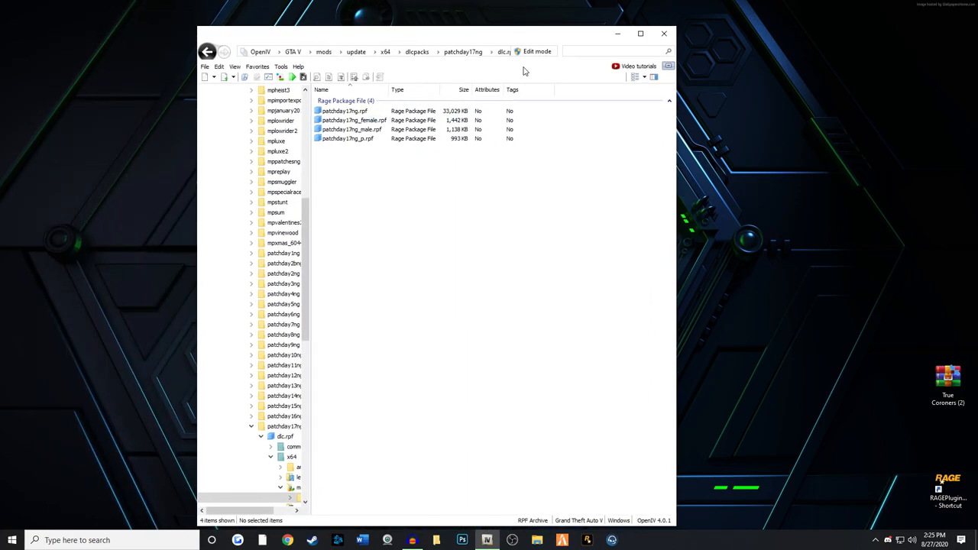
pyautogui.moveTo(441, 229)
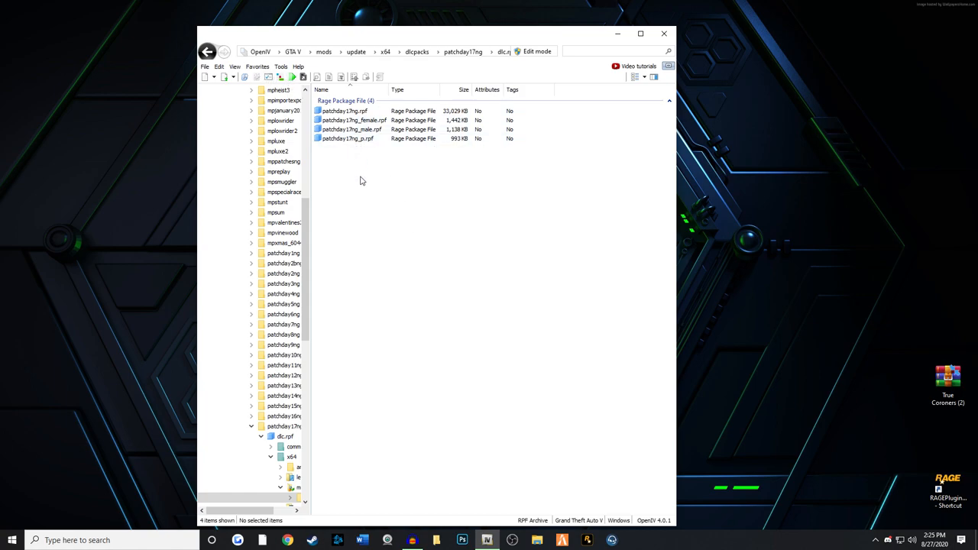
# Add the current models location to Favorites under the name patchday17ng.
pyautogui.click(257, 67)
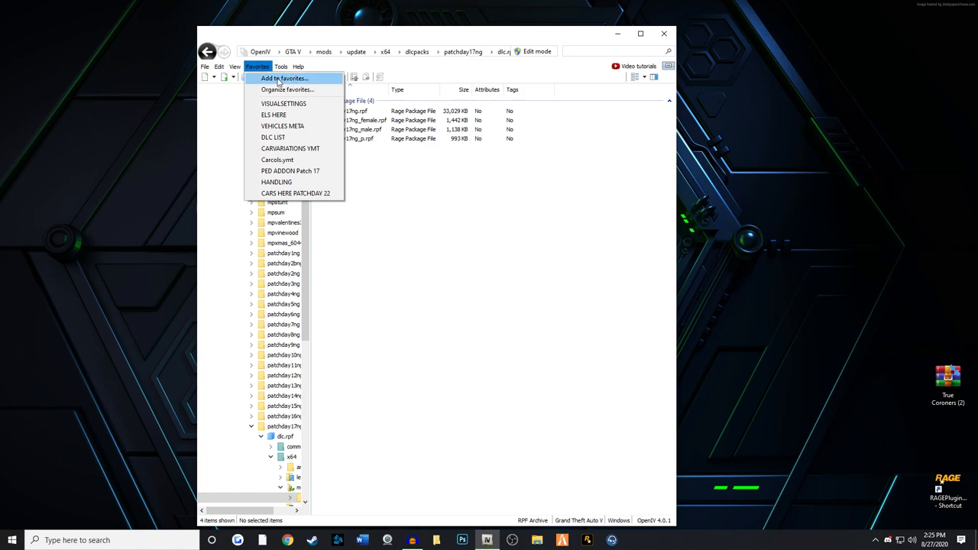
pyautogui.click(284, 80)
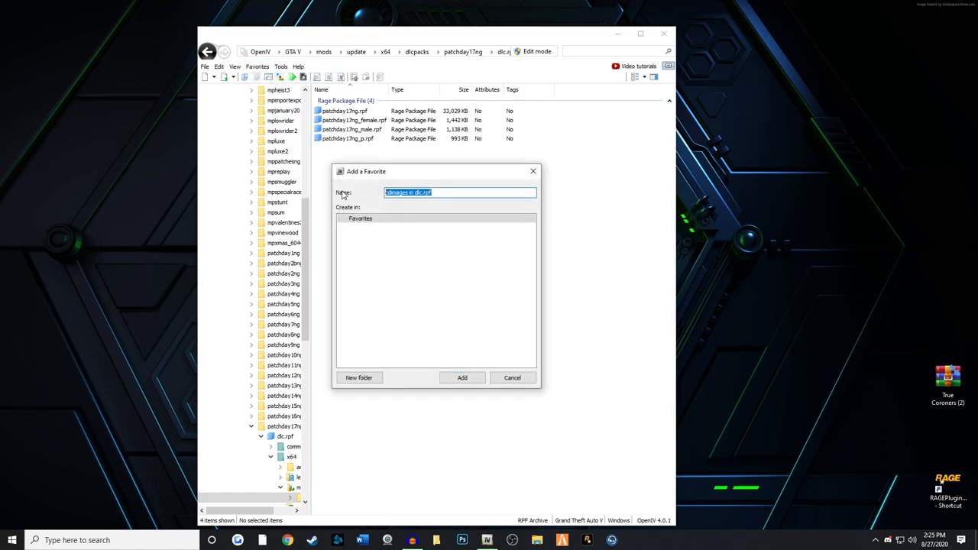
pyautogui.write('patchday17ng')
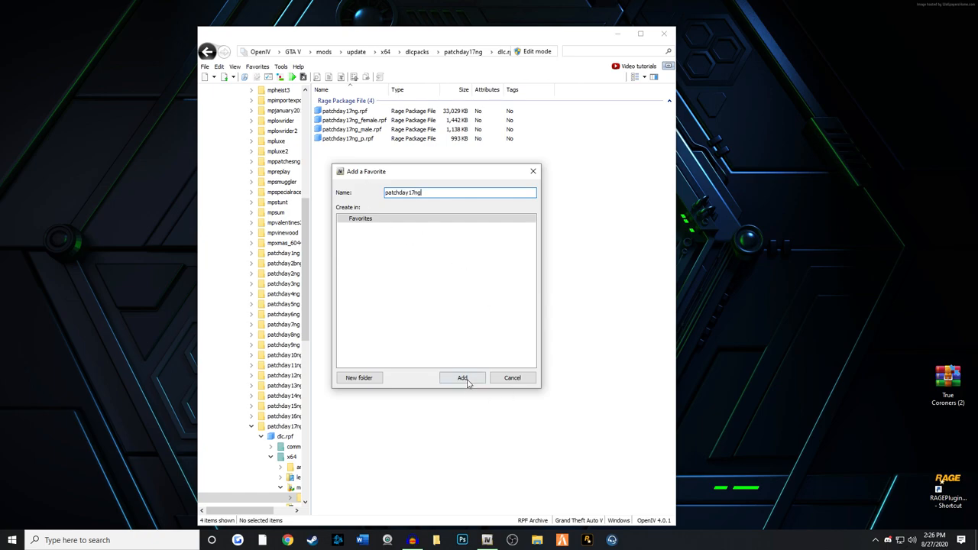
pyautogui.click(462, 377)
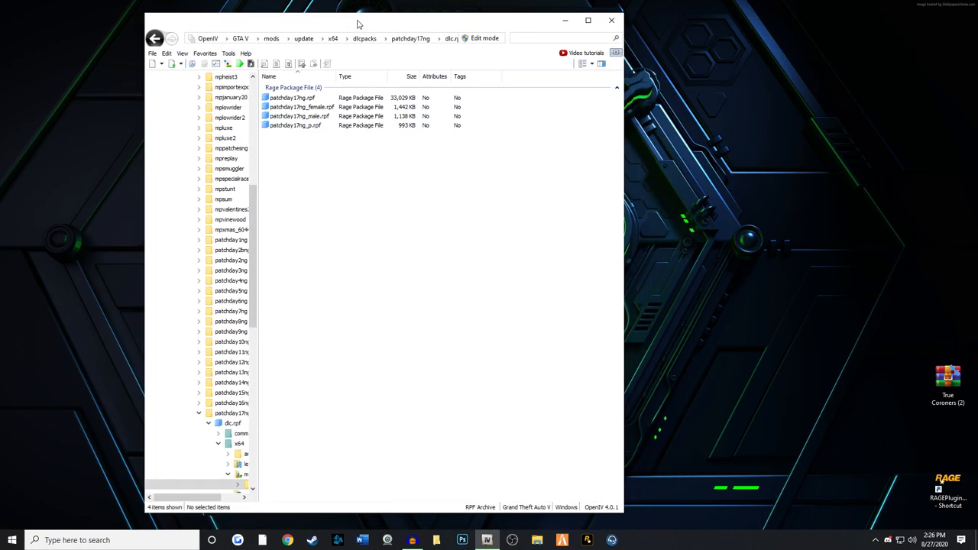
pyautogui.moveTo(333, 174)
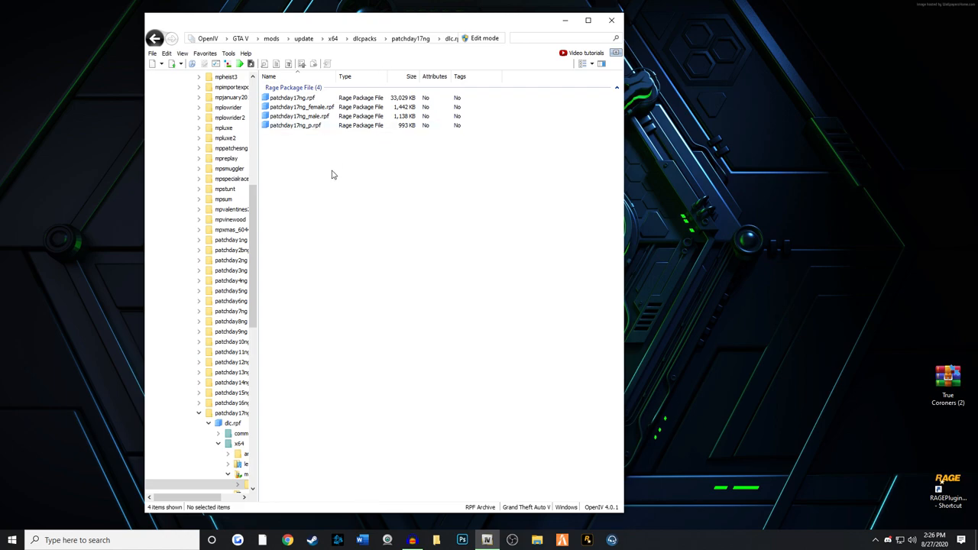
pyautogui.moveTo(791, 319)
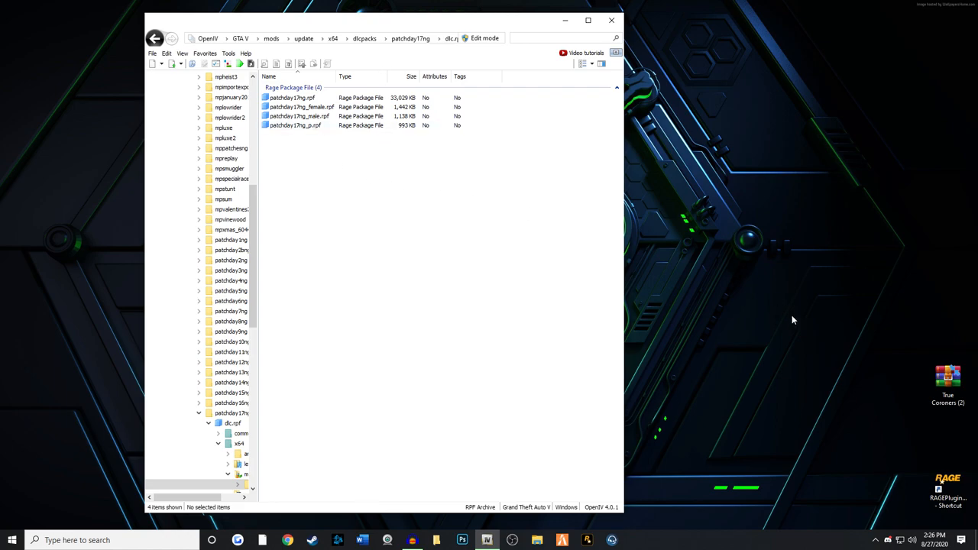
# Open the True Coroners .rar in WinRAR and the patchday17ng.rpf package in OpenIV.
pyautogui.doubleClick(948, 385)
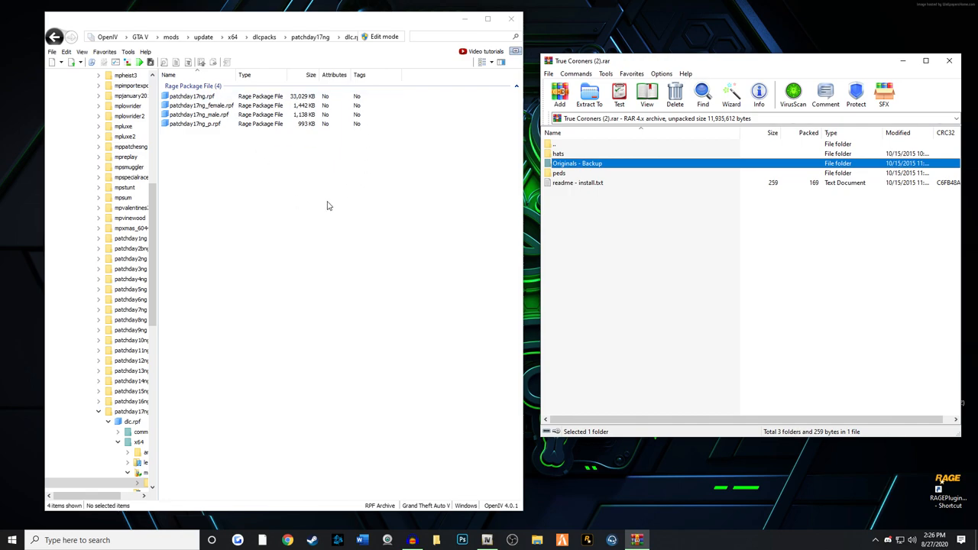
pyautogui.moveTo(327, 193)
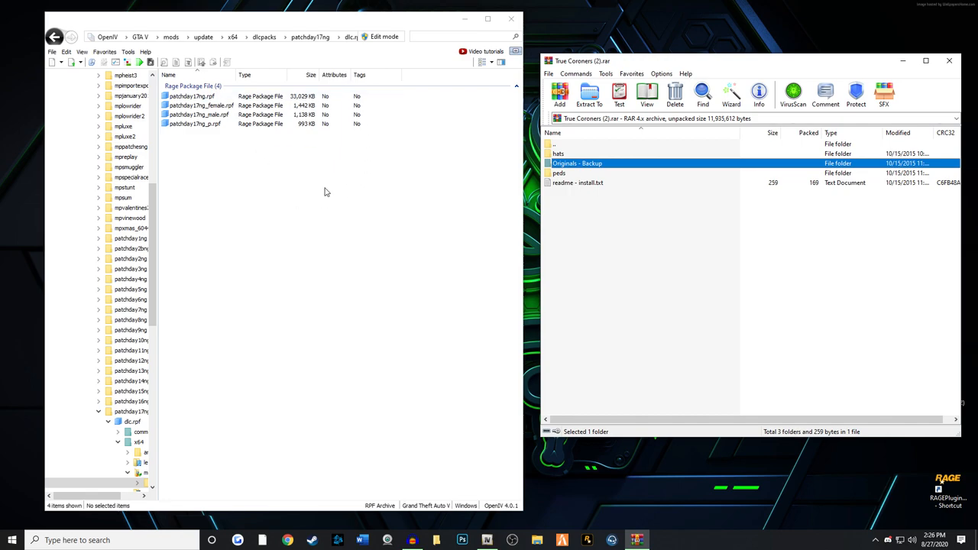
pyautogui.moveTo(419, 253)
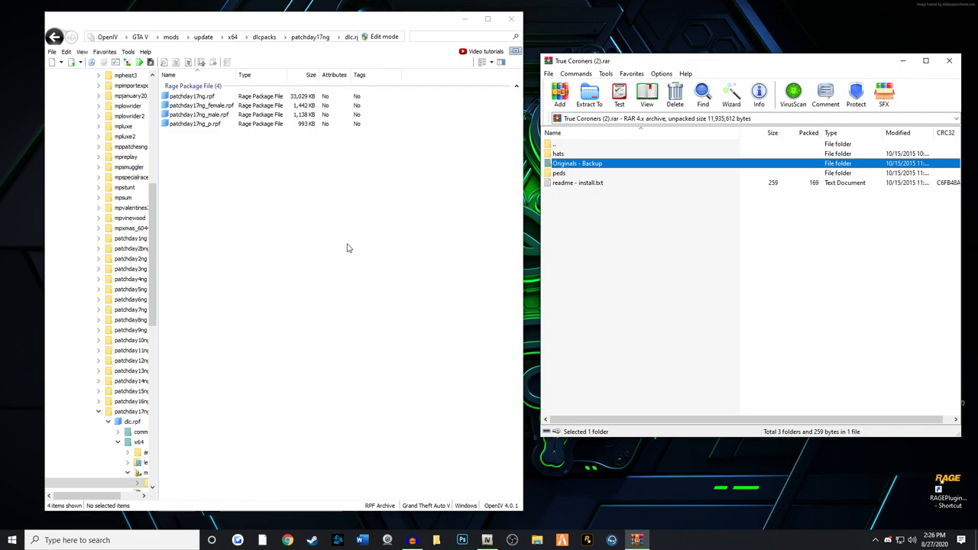
pyautogui.moveTo(581, 226)
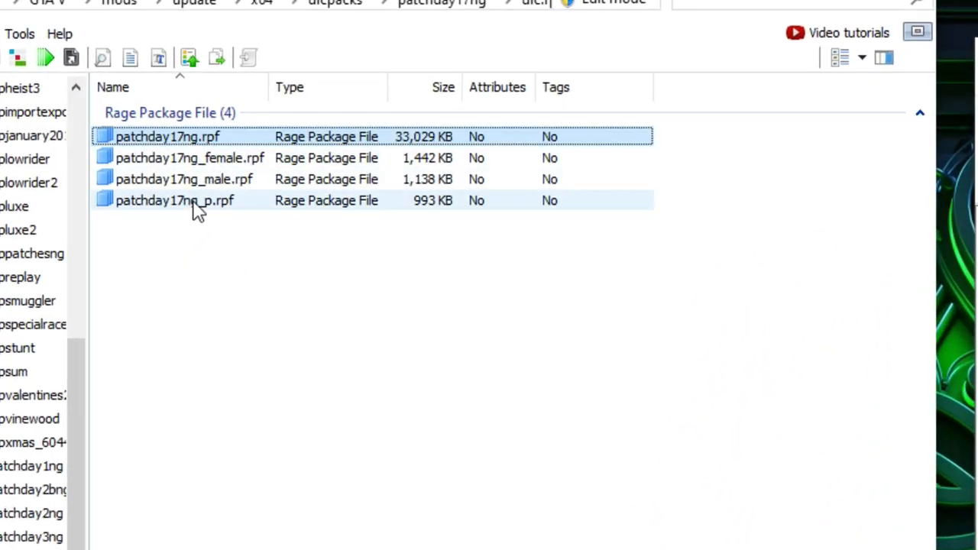
pyautogui.click(175, 200)
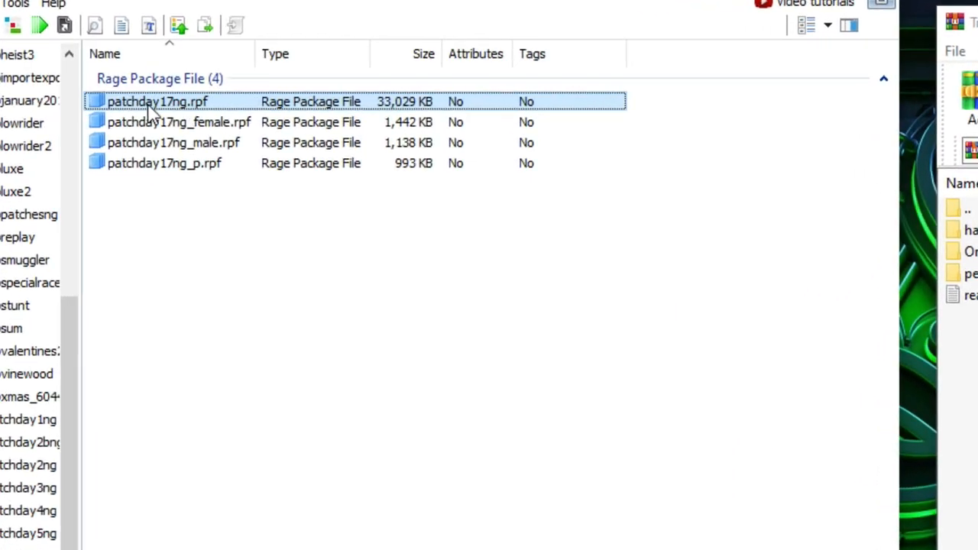
pyautogui.moveTo(175, 107)
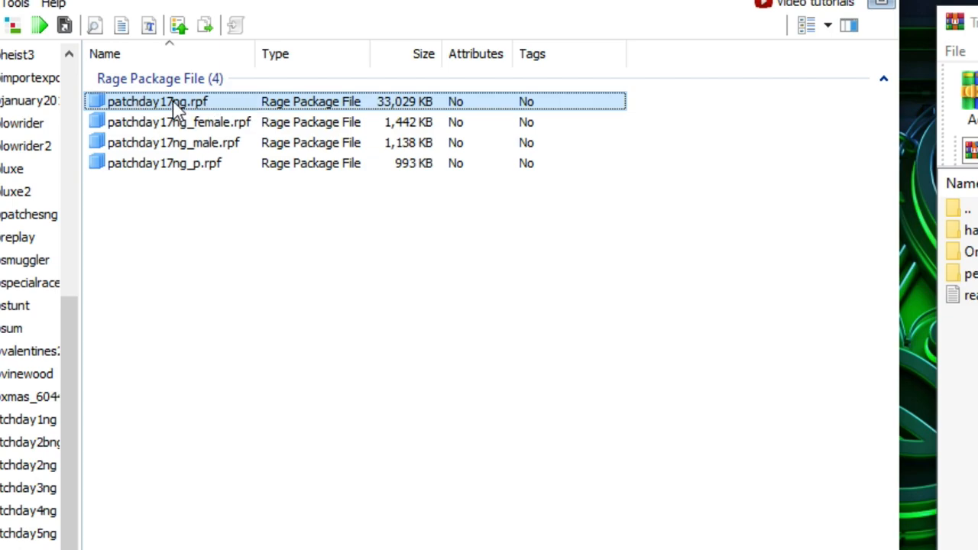
pyautogui.doubleClick(159, 101)
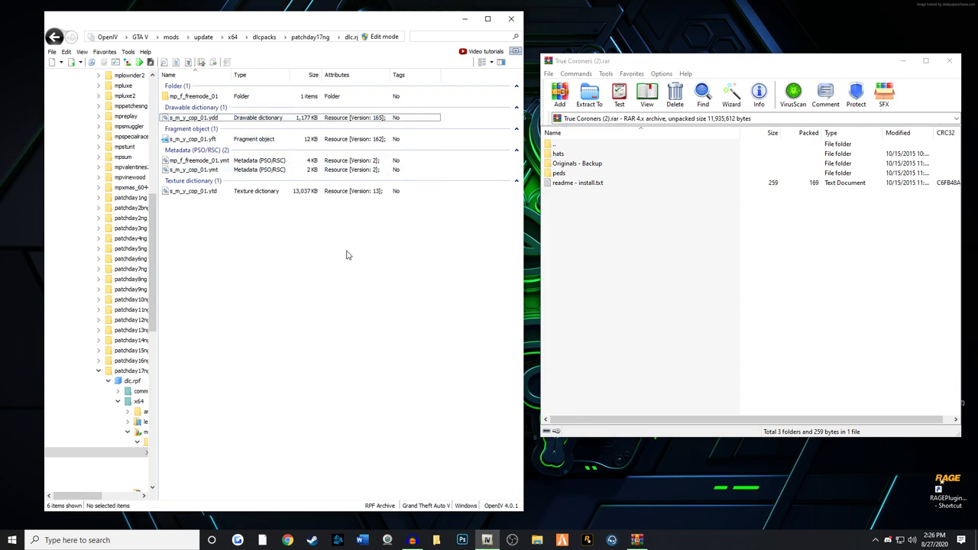
# Copy the archive's peds doctor files into patchday17ng.rpf with edit mode confirmed, then show the hats folder.
pyautogui.click(578, 162)
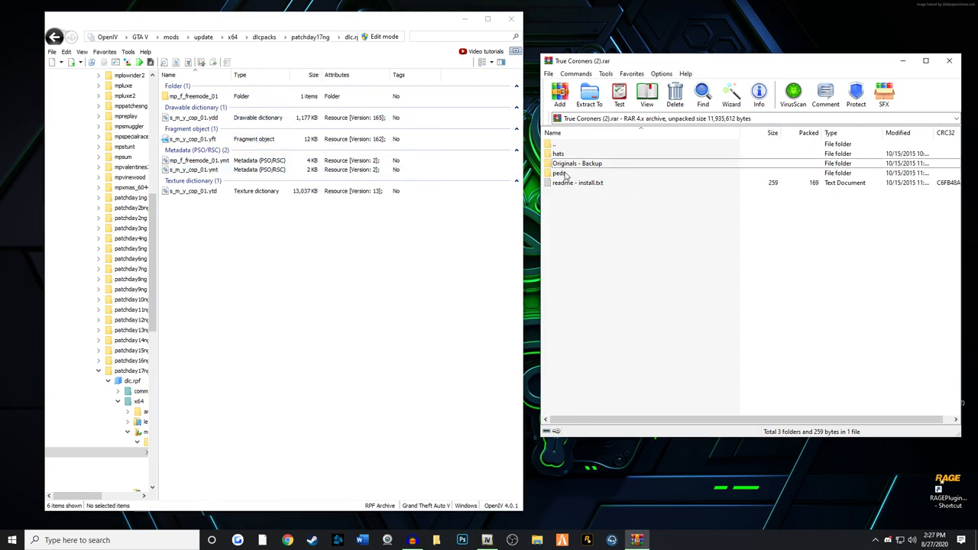
pyautogui.doubleClick(560, 173)
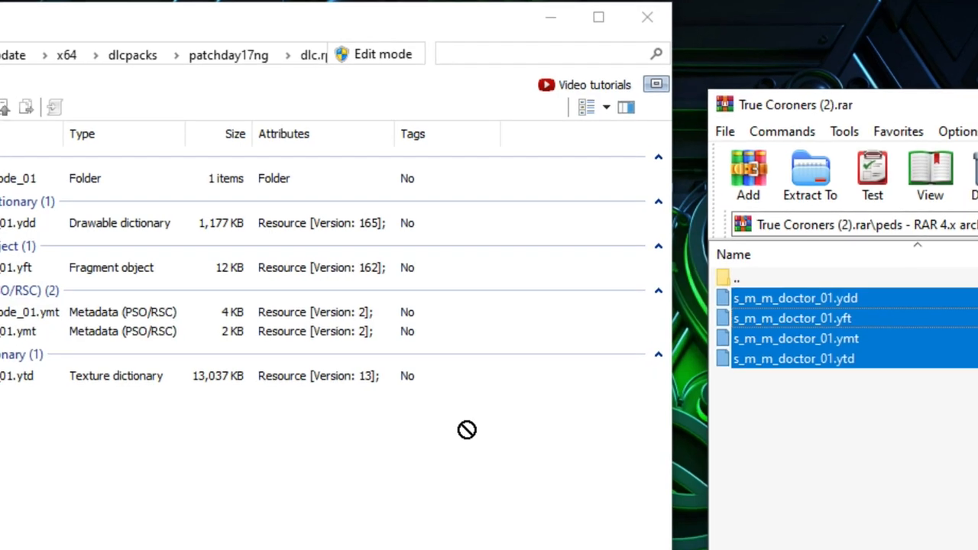
pyautogui.moveTo(458, 385)
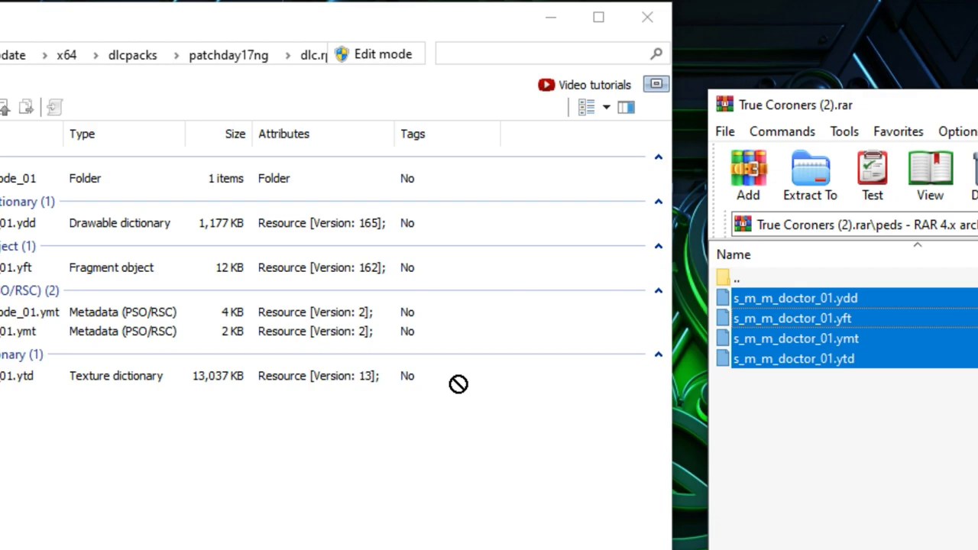
pyautogui.click(382, 54)
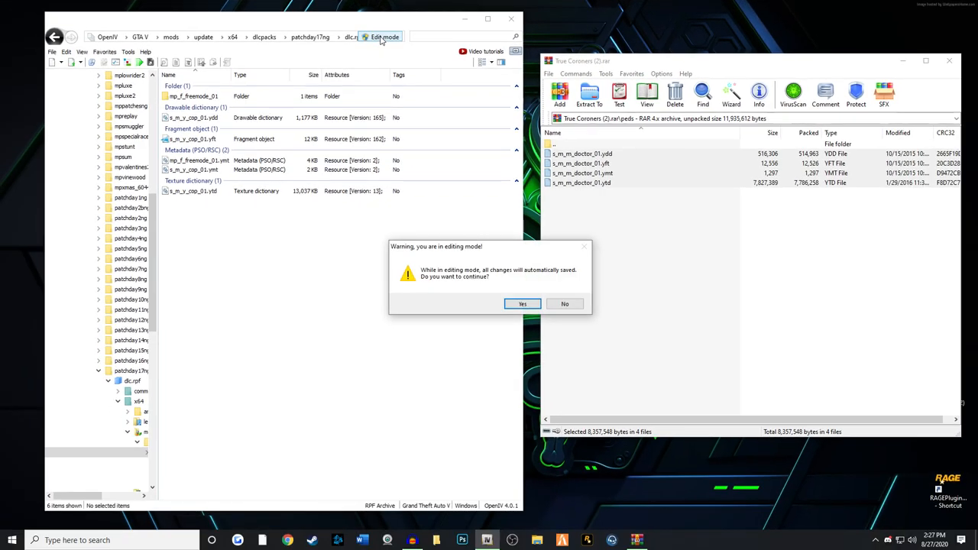
pyautogui.click(522, 302)
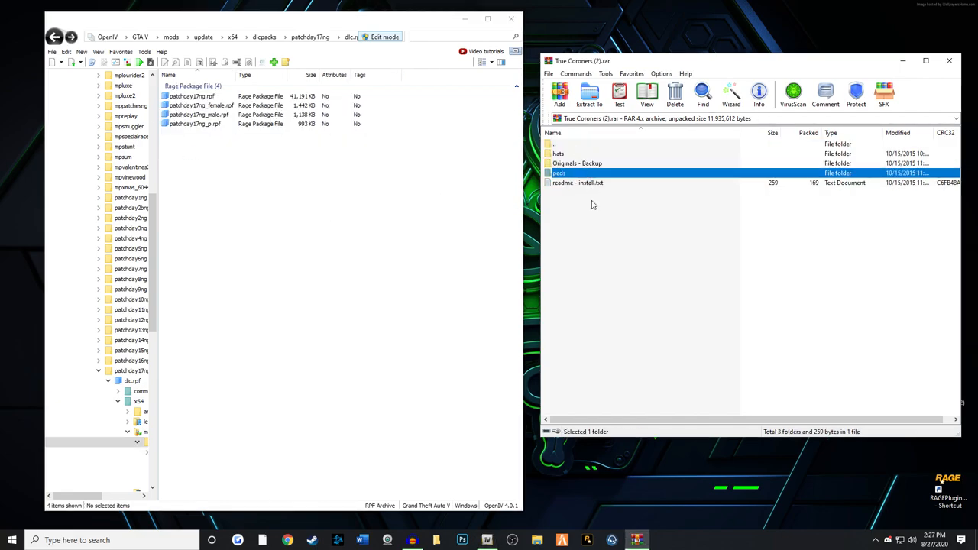
pyautogui.doubleClick(558, 153)
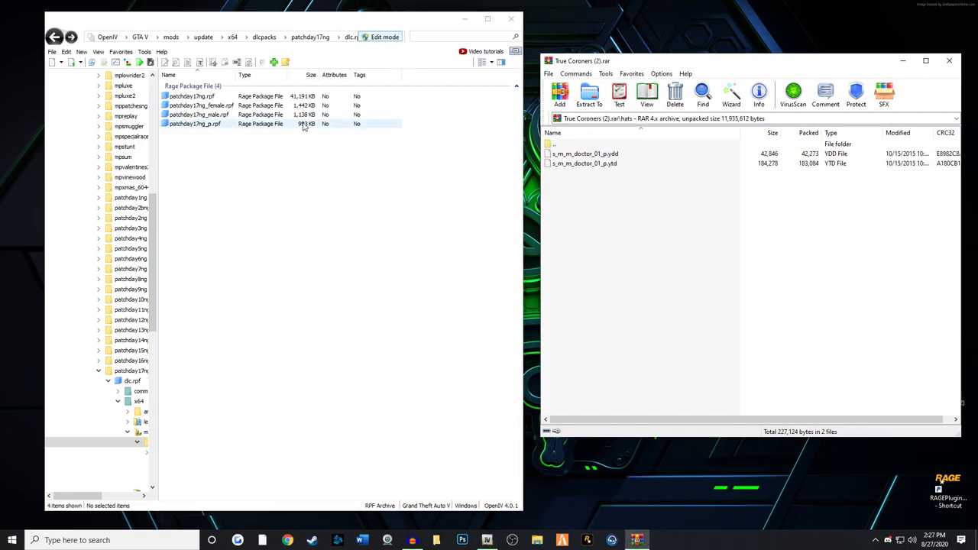